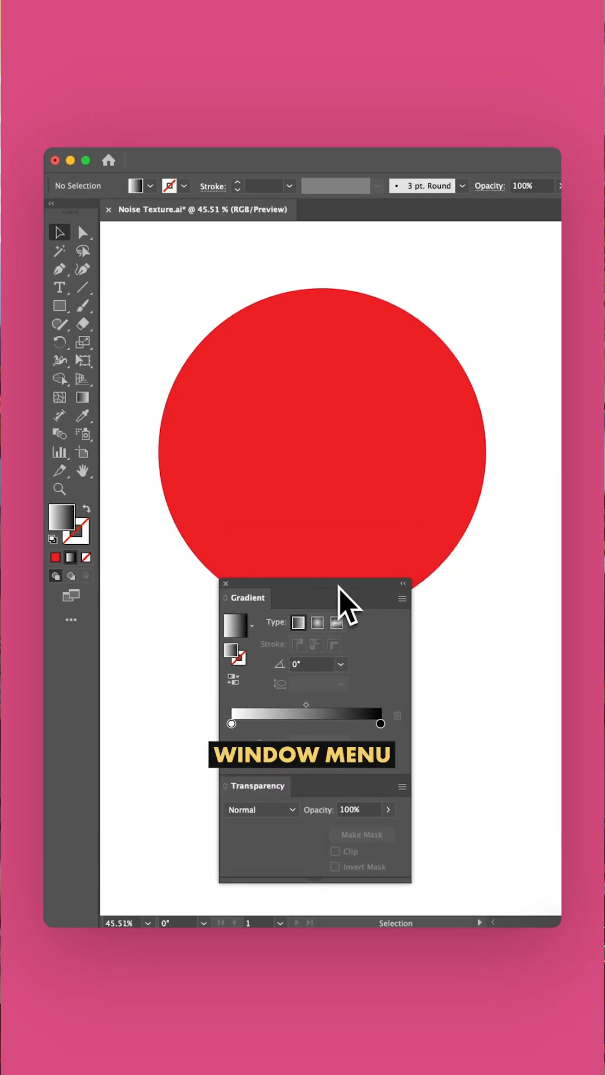
Copy the red circle and paste an exact duplicate directly in front of it
click(322, 450)
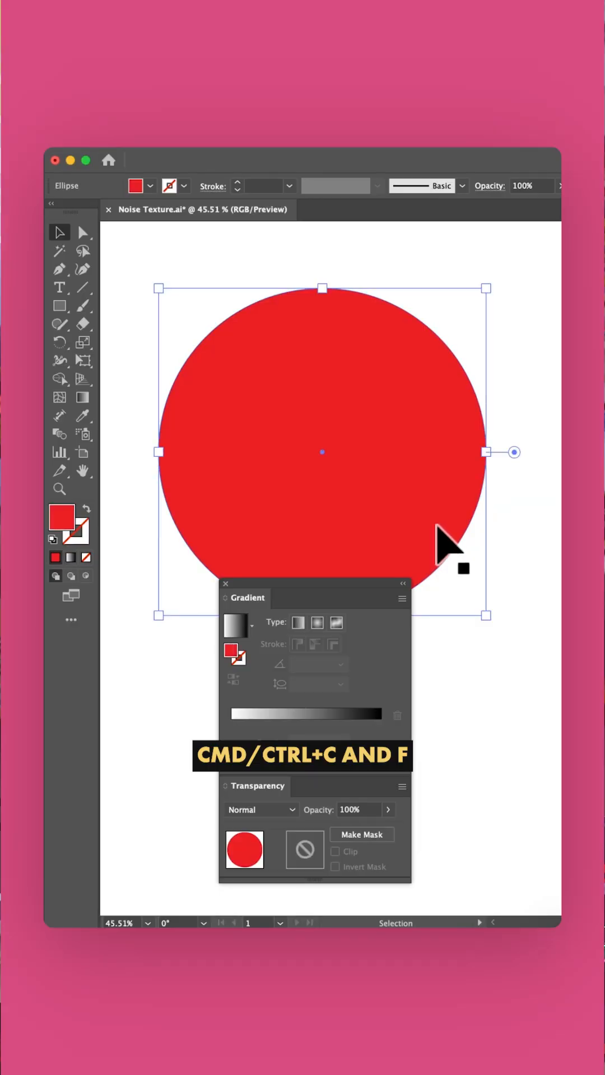
click(151, 186)
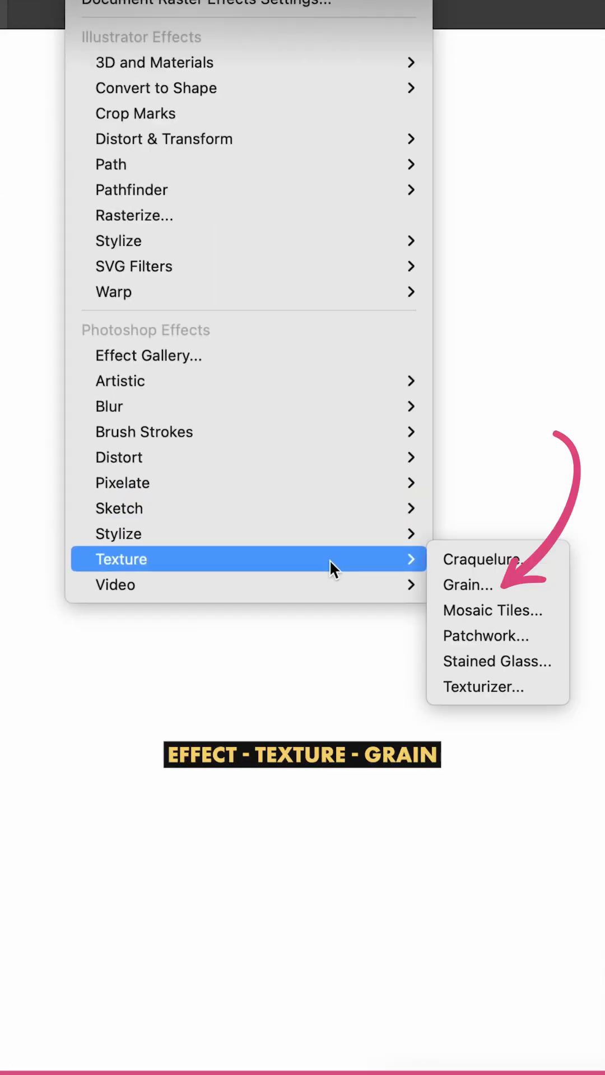
Apply the Grain texture effect to the gradient rectangle and tune its intensity
click(468, 585)
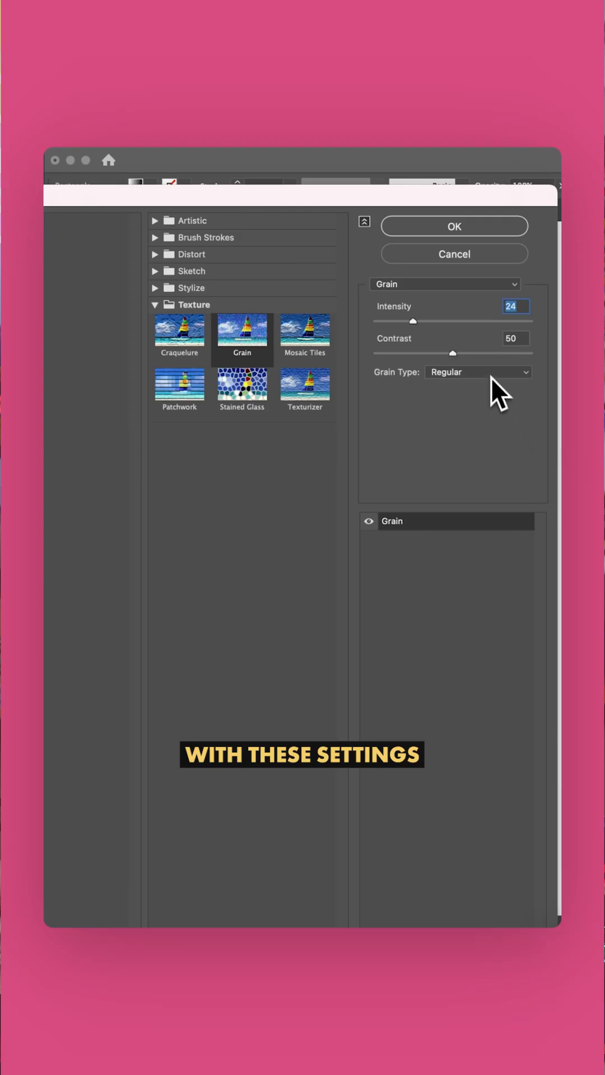
click(454, 226)
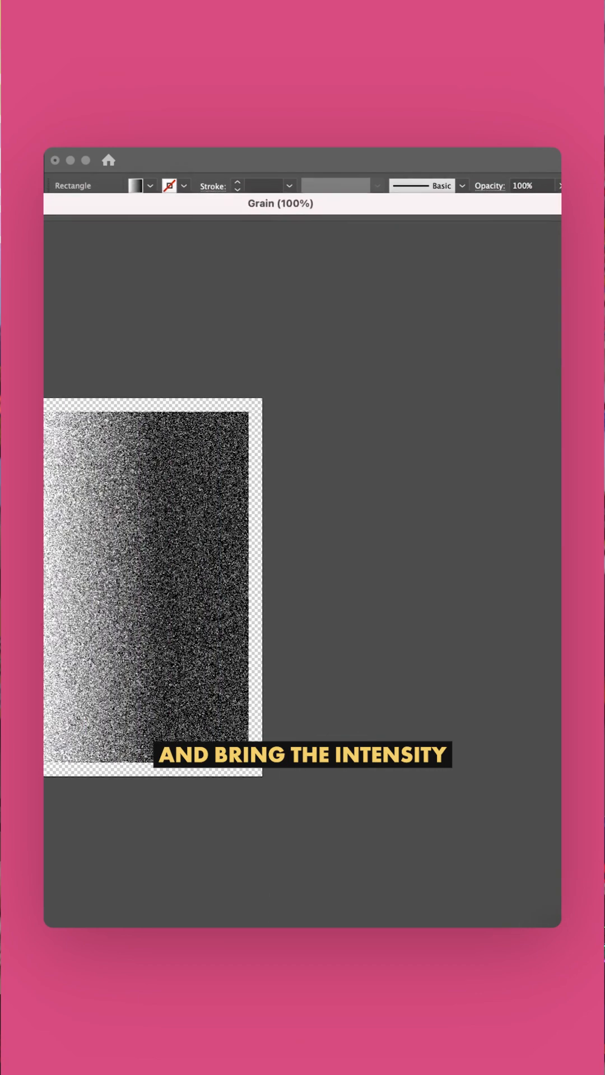